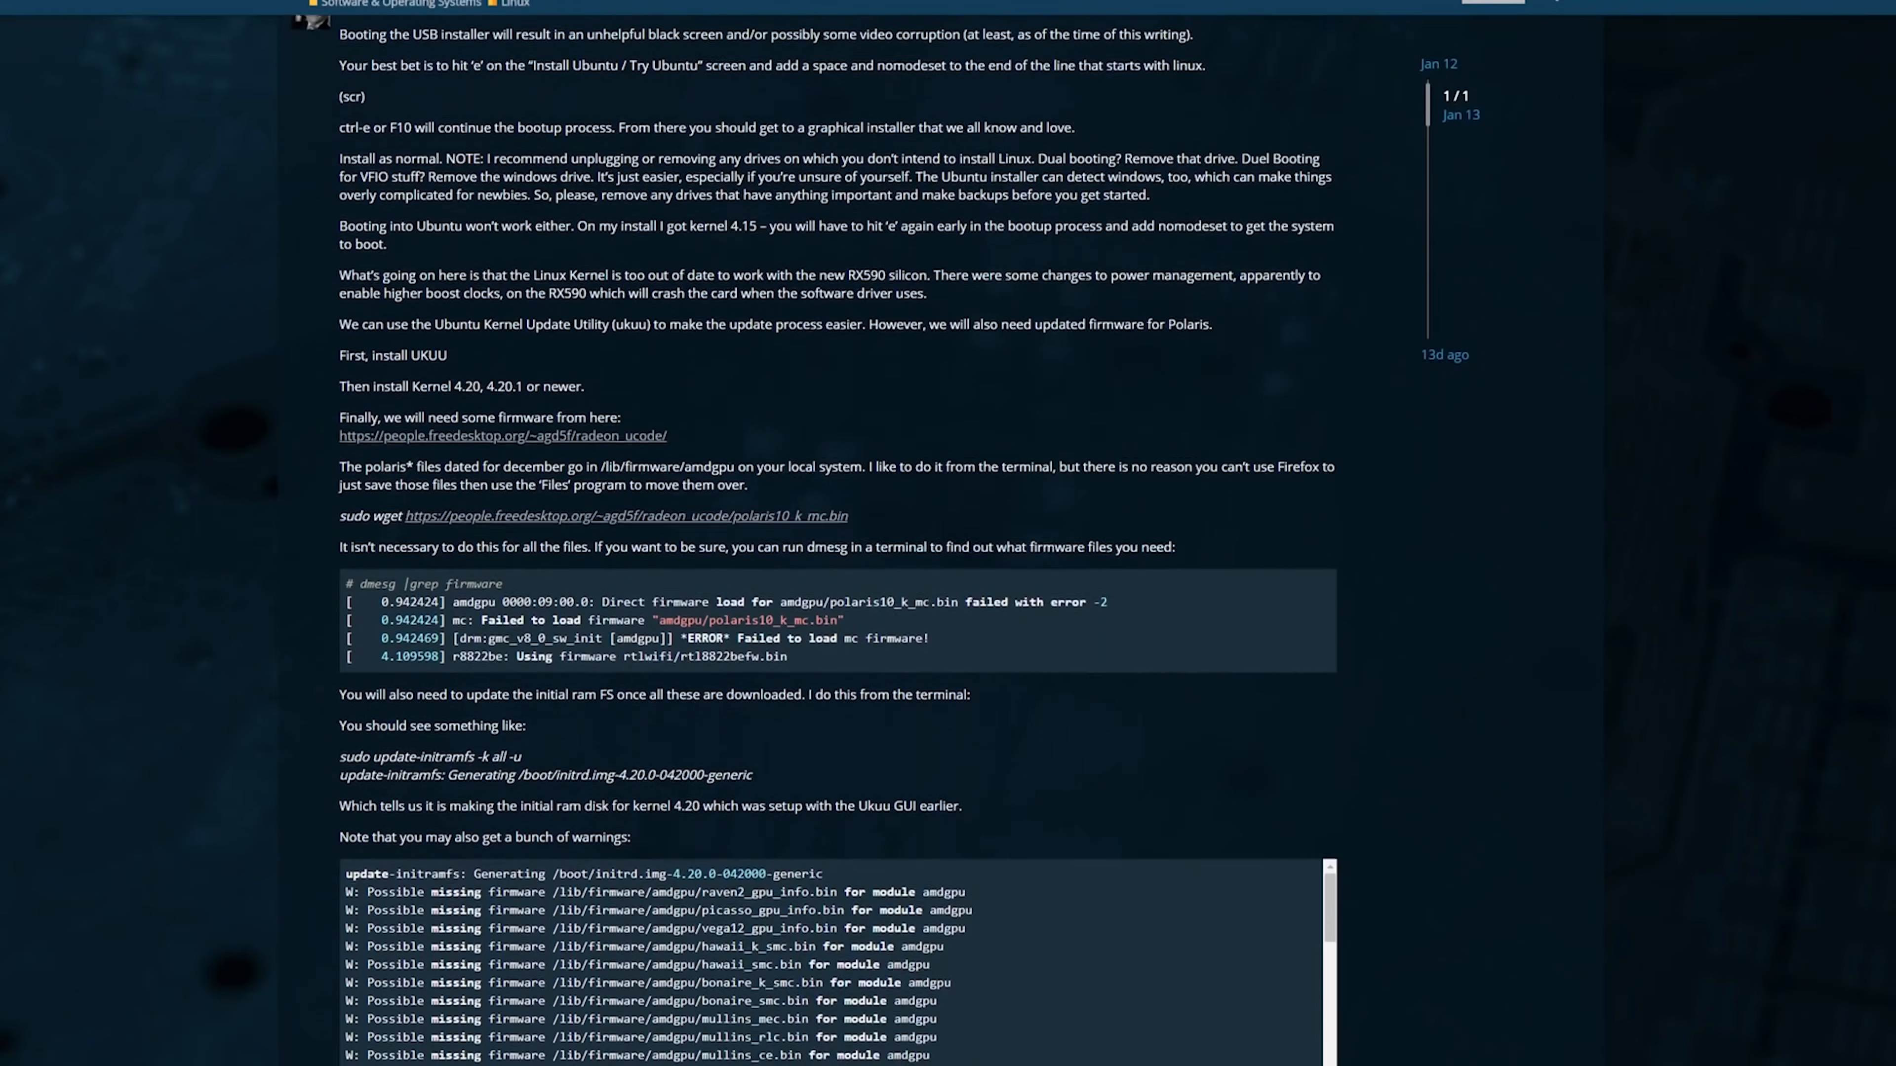
scroll(down, 3)
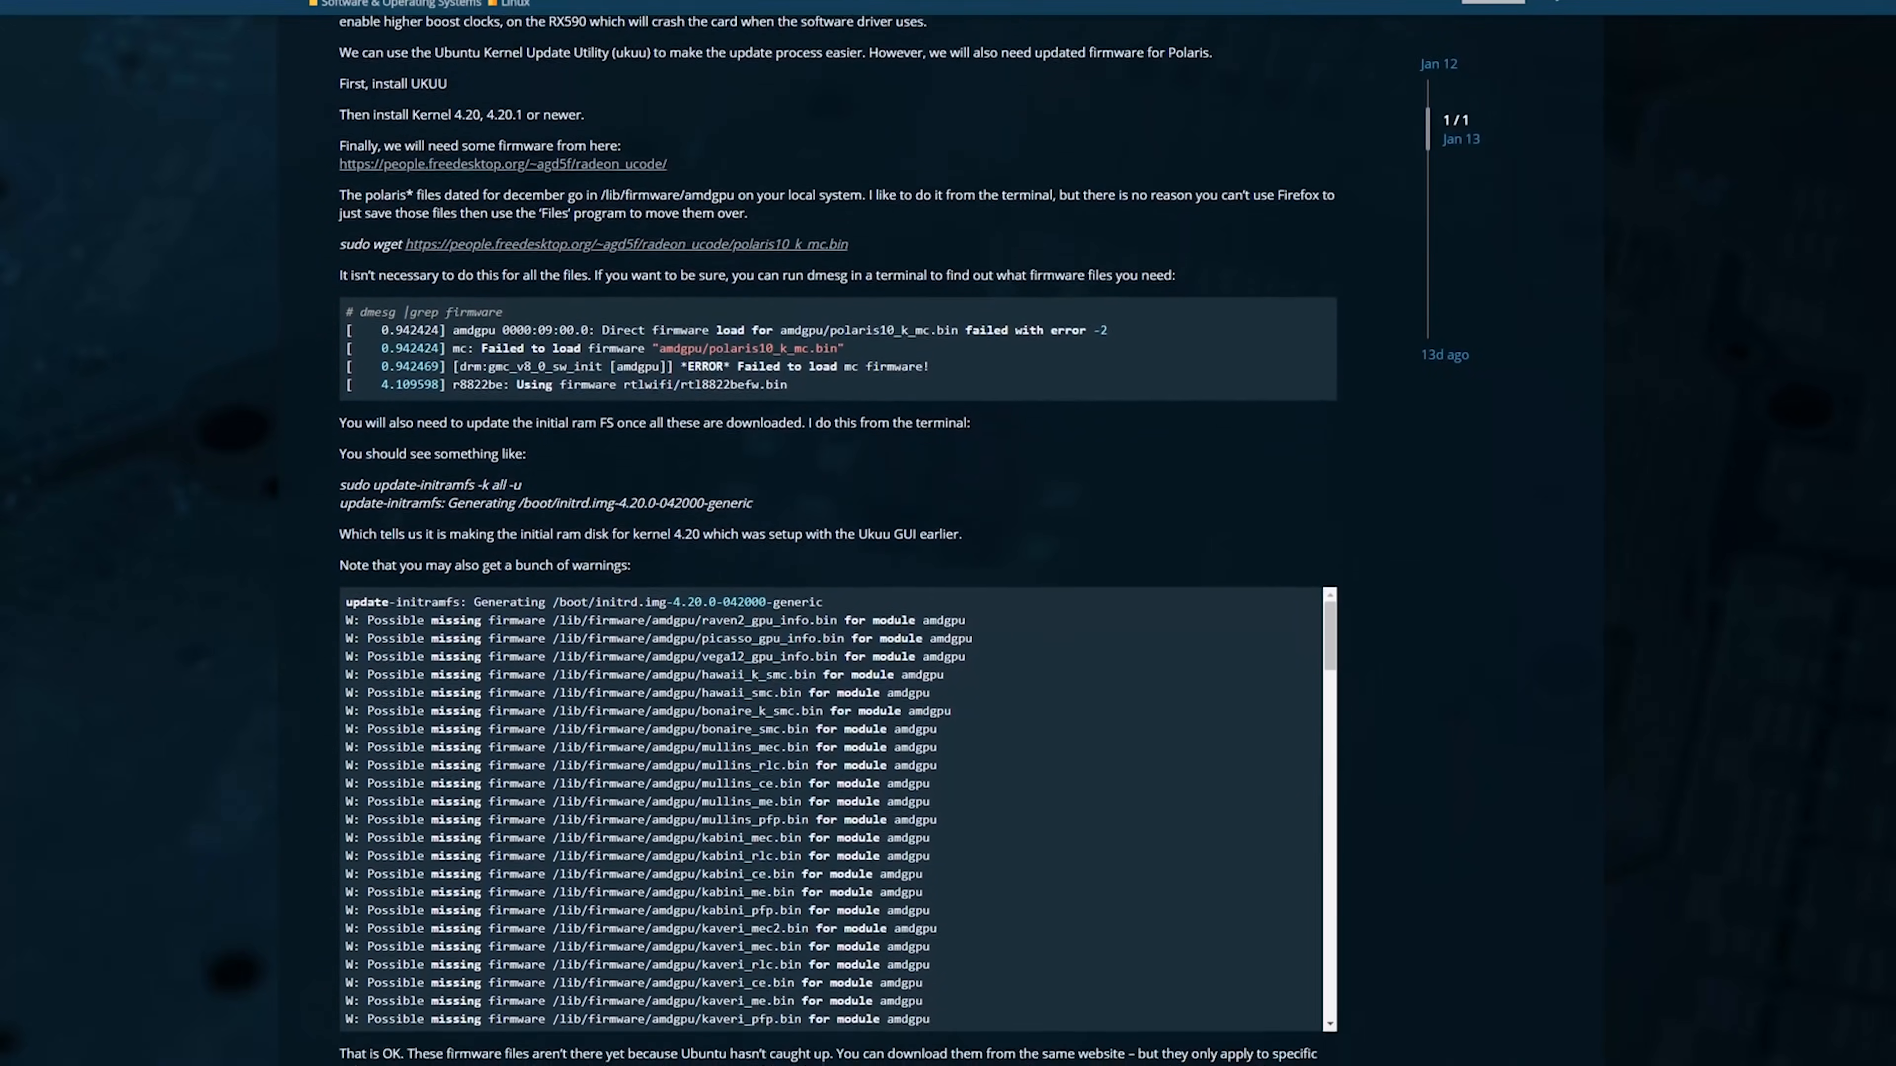
scroll(down, 3)
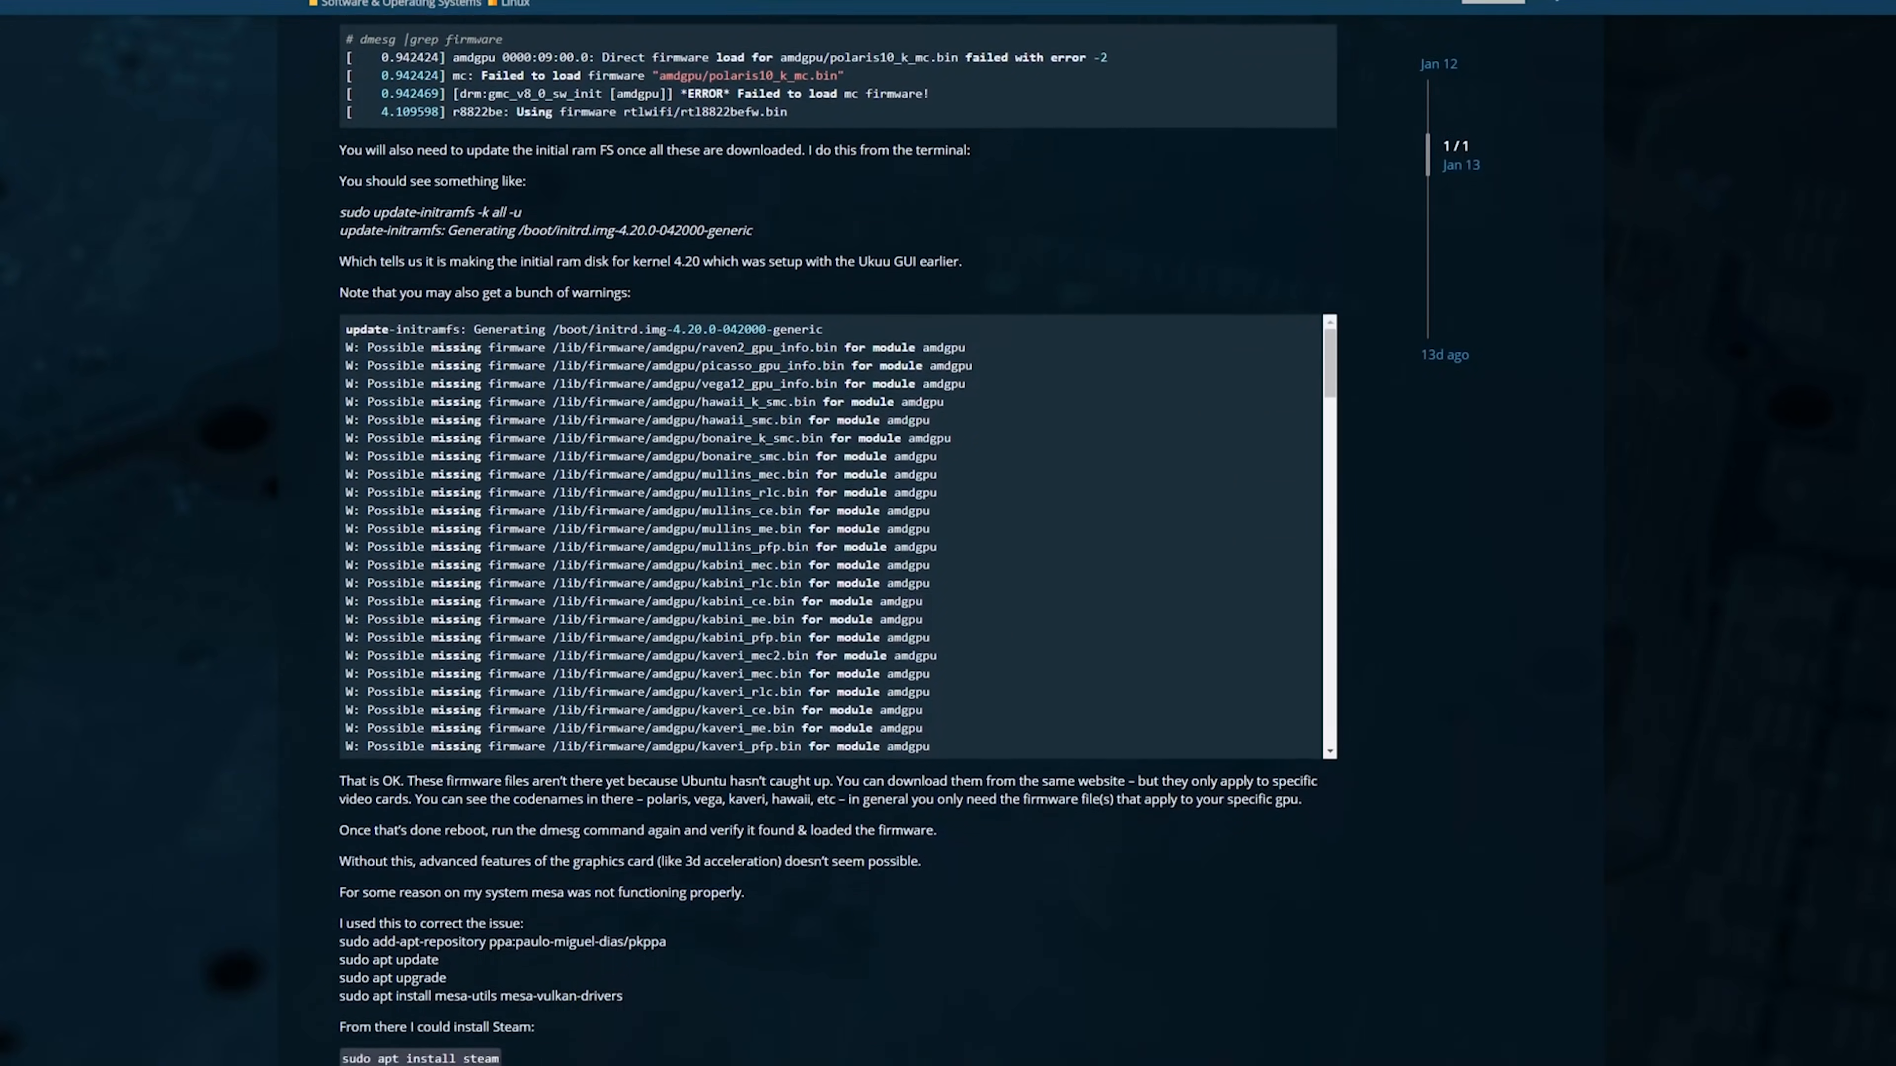
scroll(down, 3)
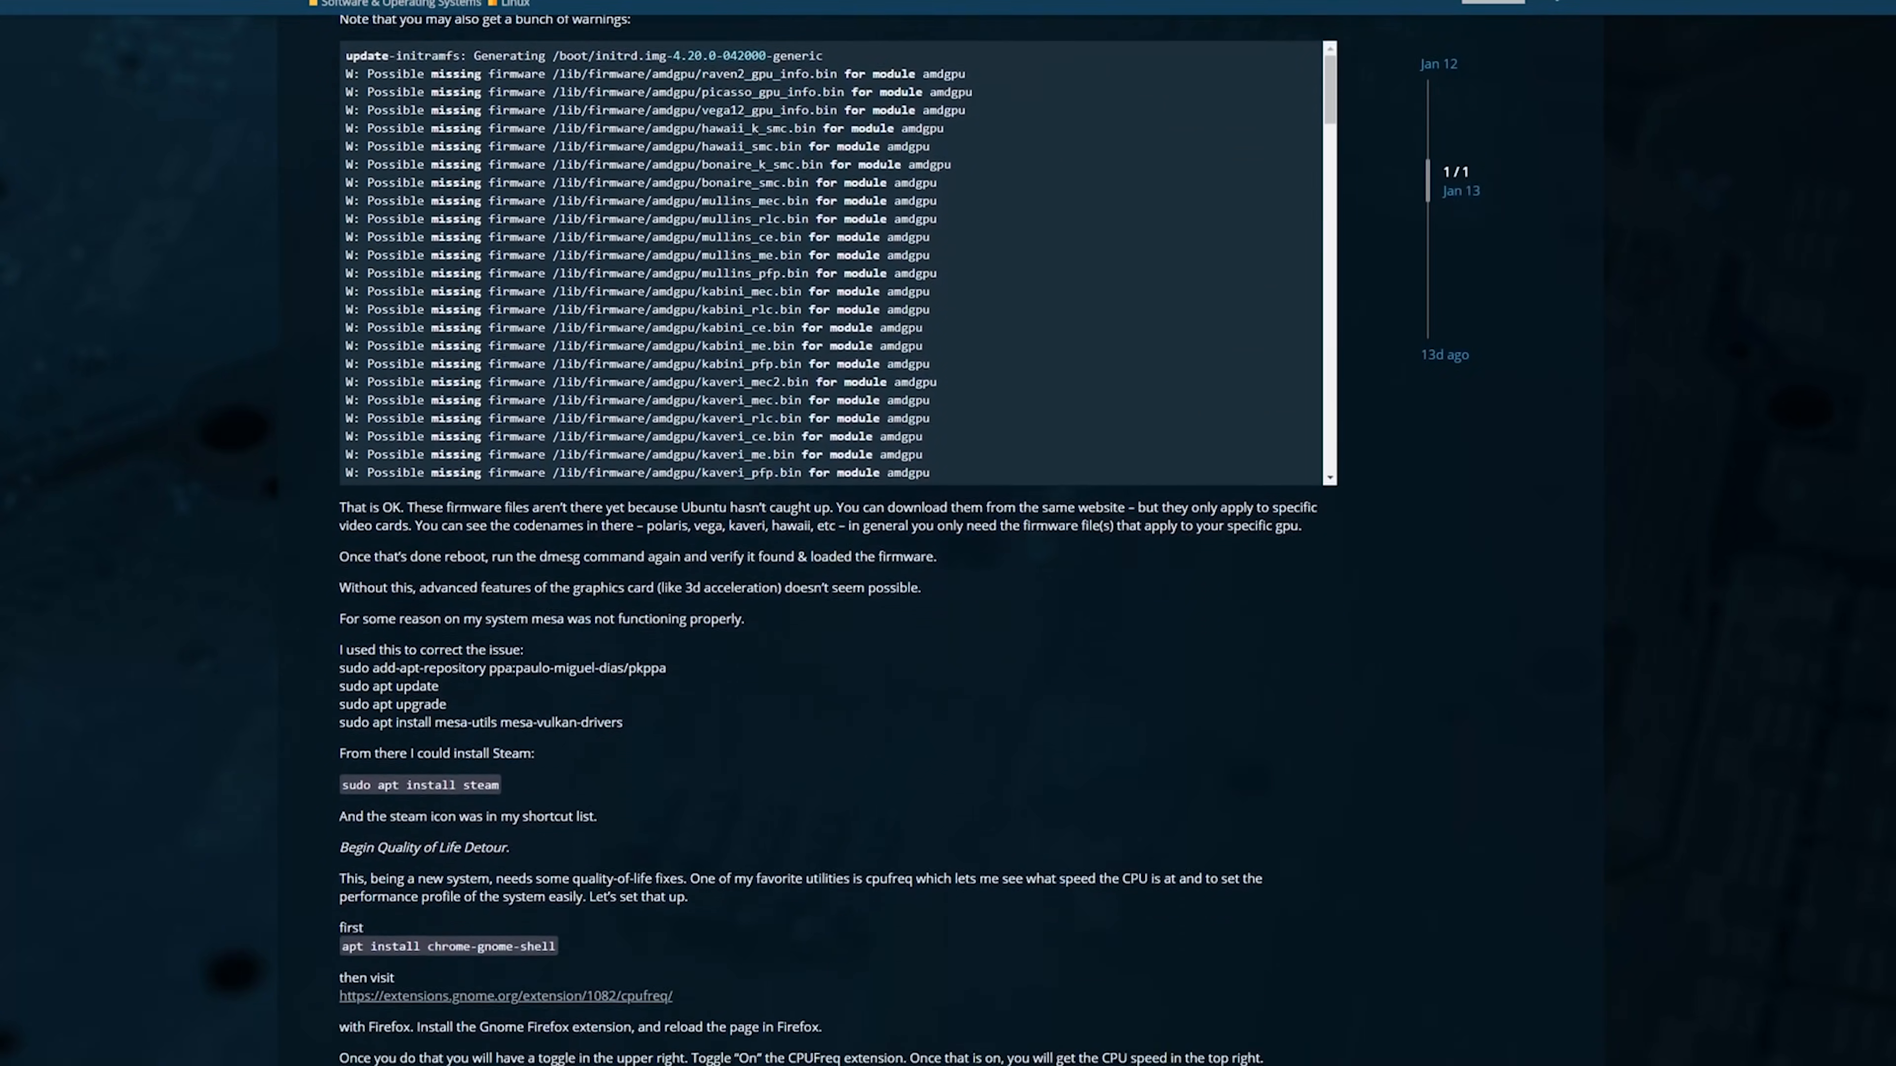
scroll(down, 3)
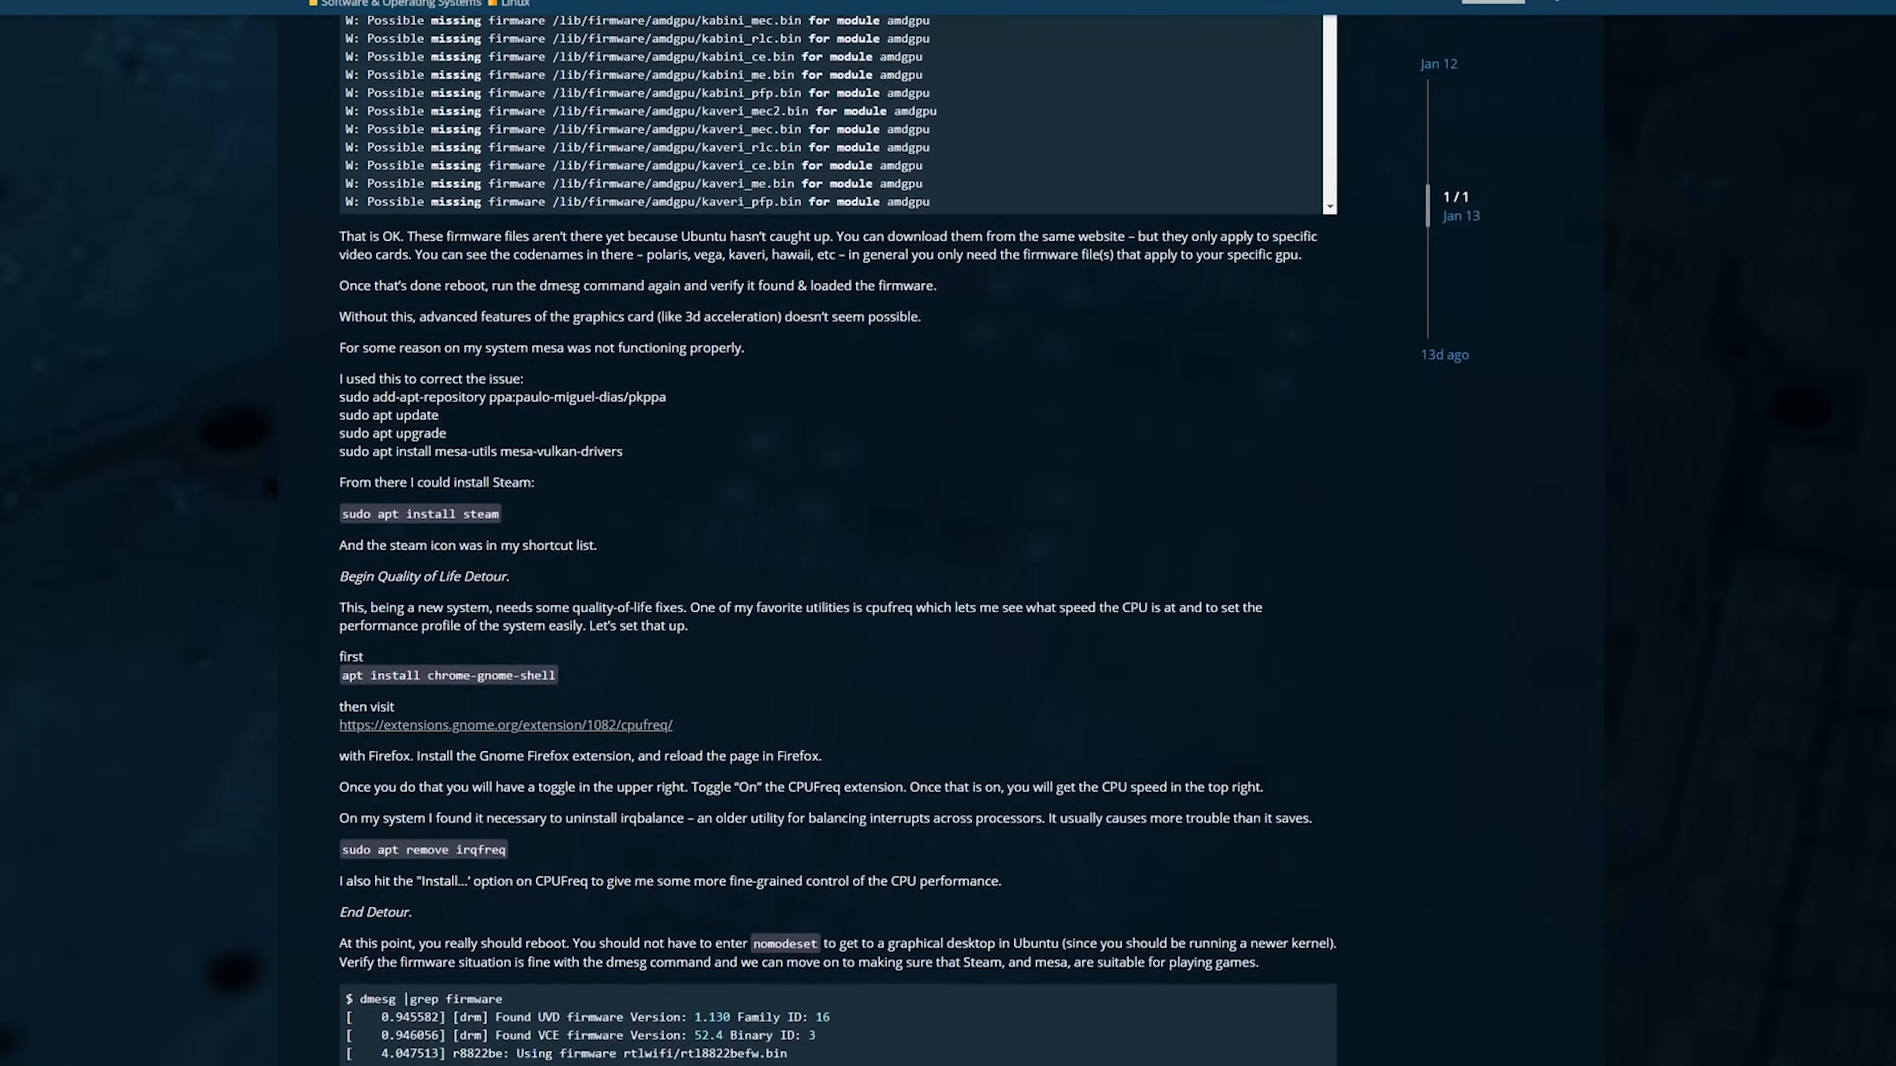